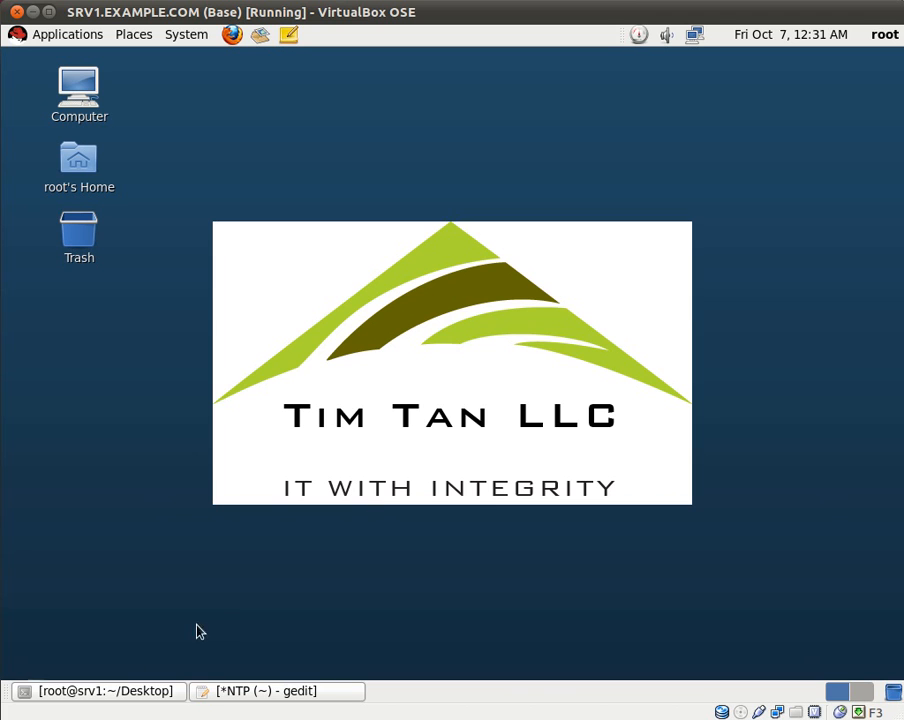
- Restore the '*NTP (~) - gedit' notes window from the taskbar
left_click(276, 691)
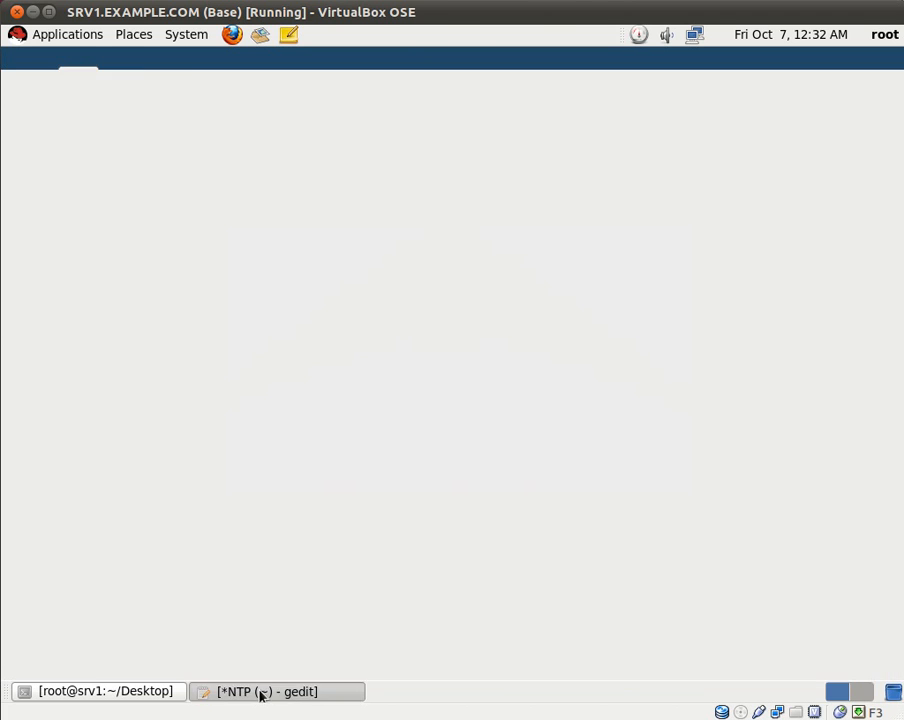
- Bring up the gedit notes showing the five-step RHEL 6 NTP setup list
left_click(276, 691)
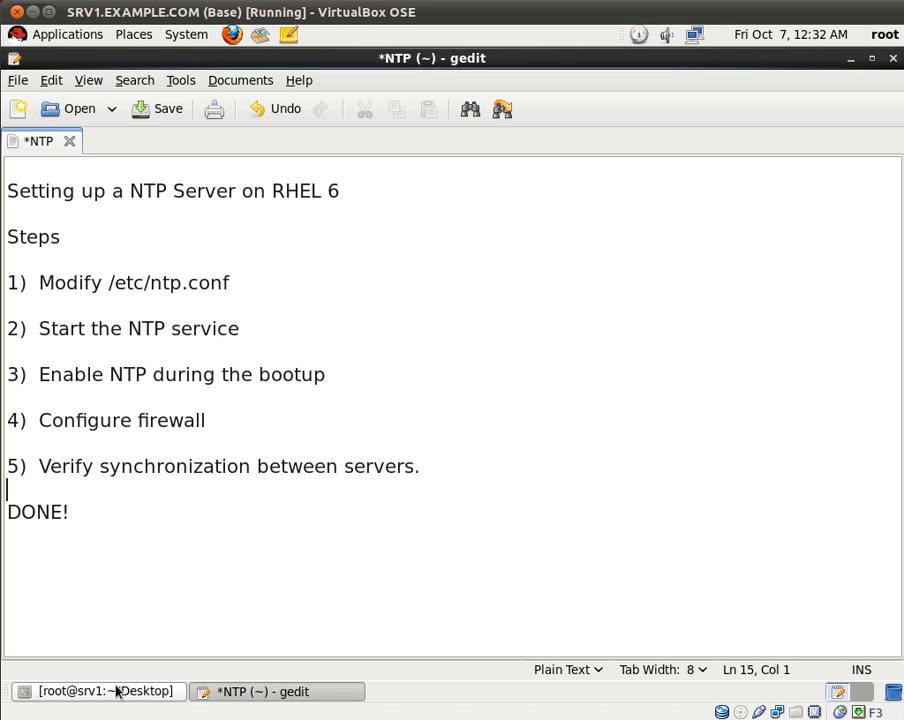
mouse_move(183, 293)
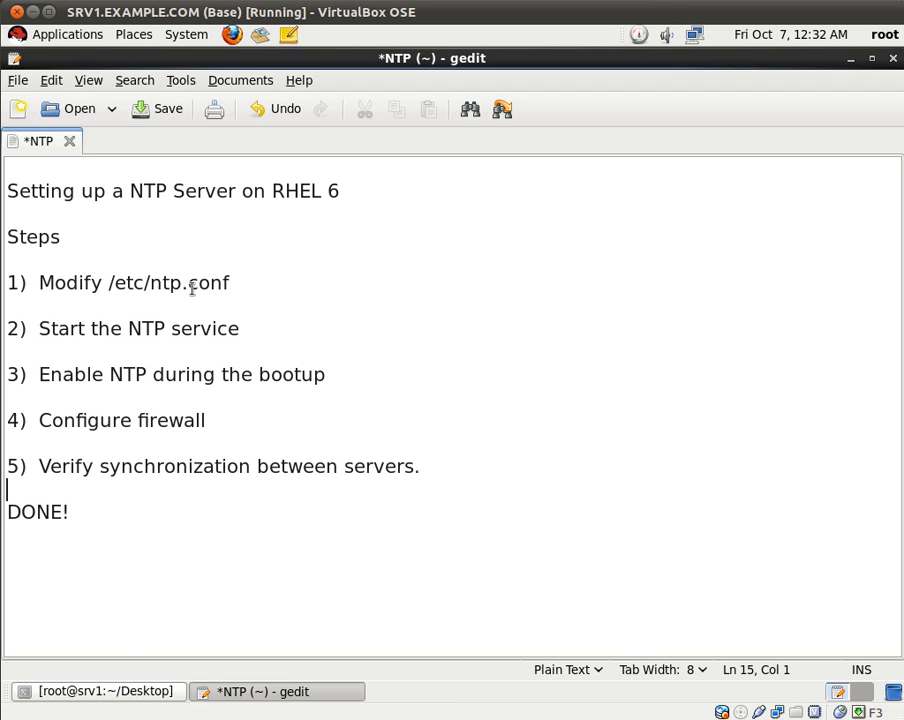
mouse_move(233, 338)
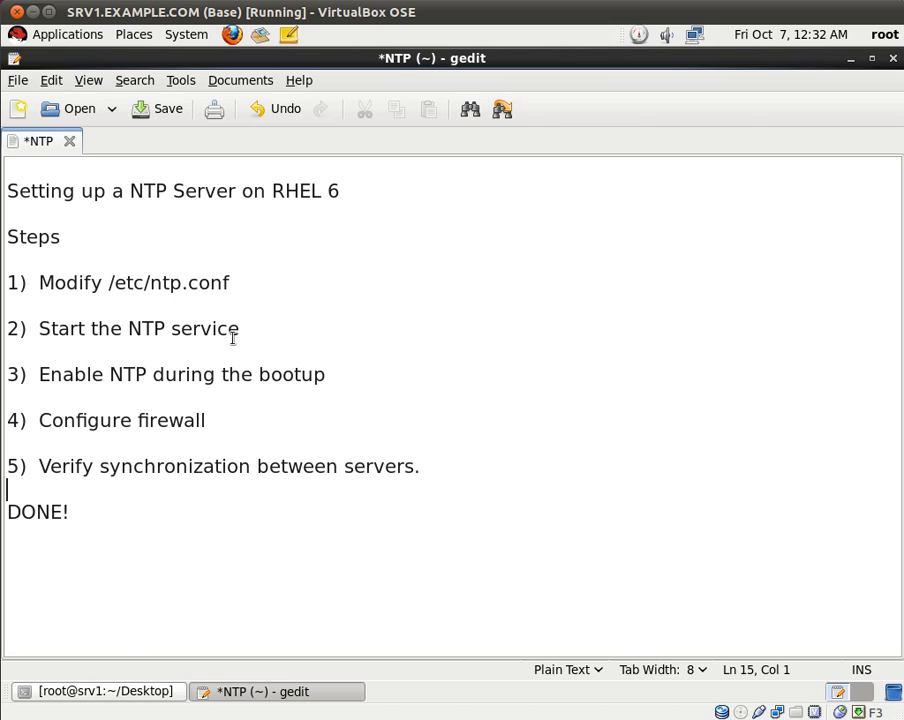
mouse_move(183, 412)
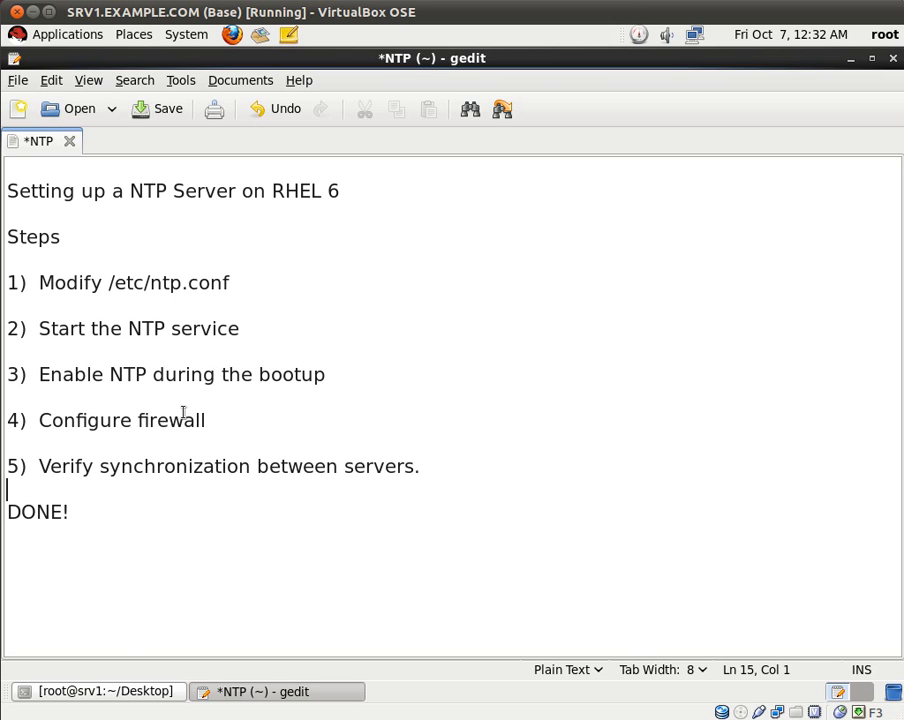
mouse_move(298, 468)
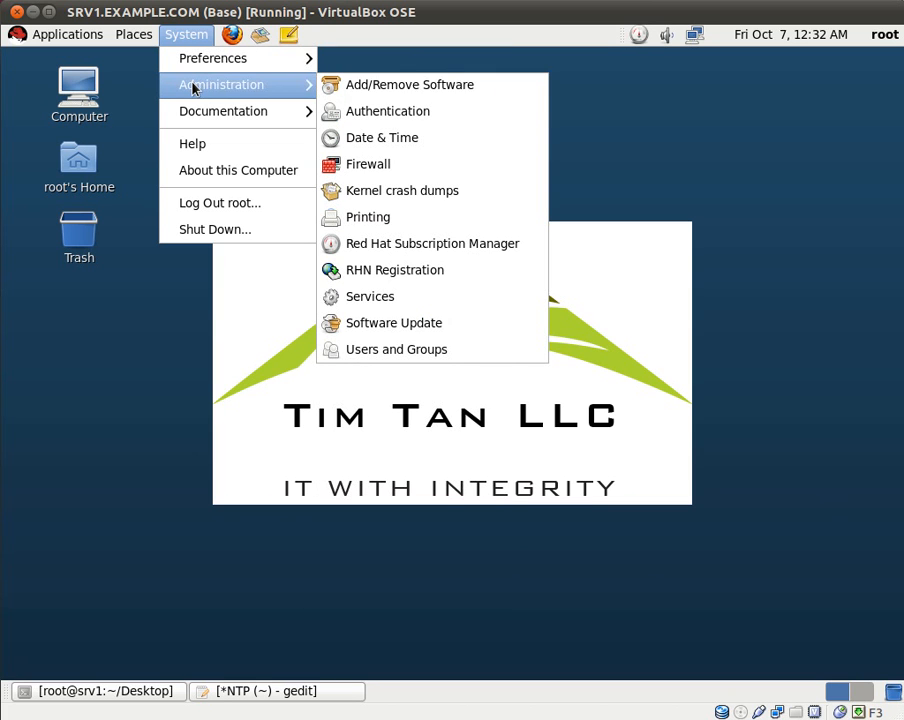
- Check that 'Synchronize date and time over the network' is off in Date/Time Properties, then cancel
left_click(389, 138)
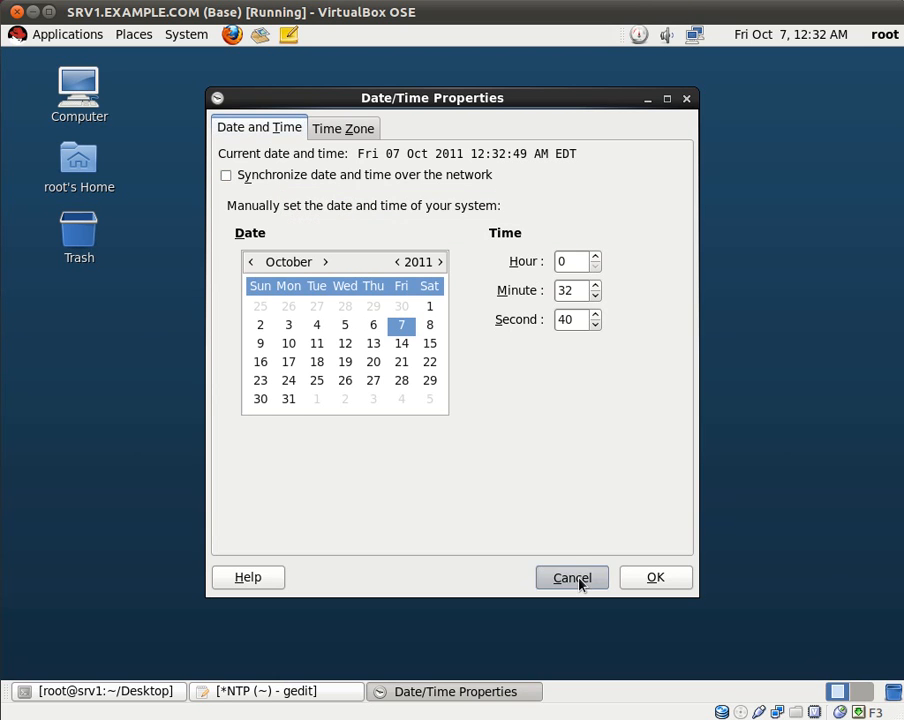
left_click(571, 577)
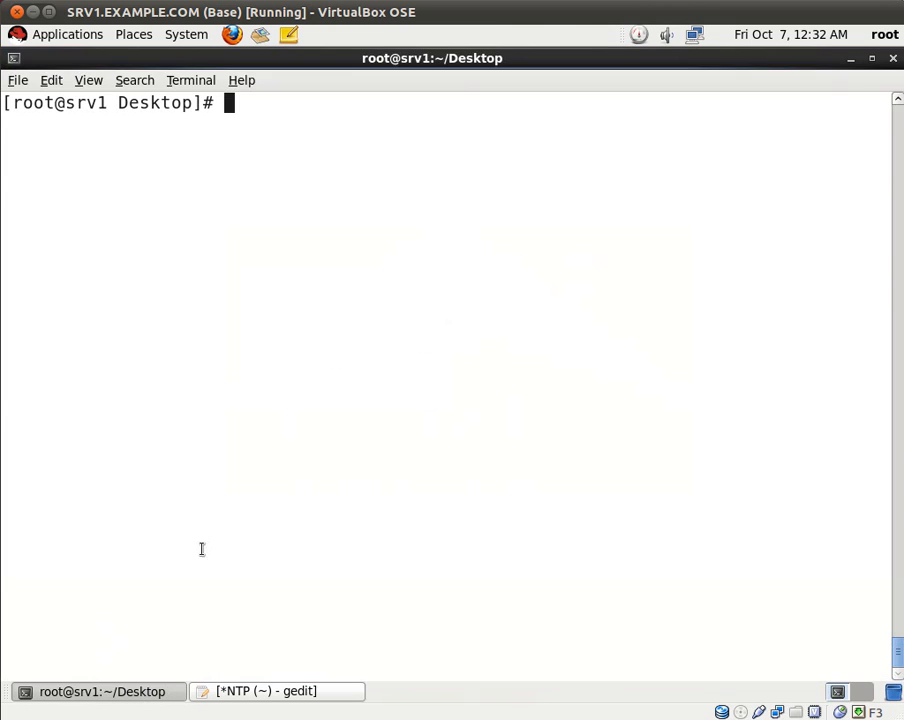
- Open /etc/ntp.conf in vim
type("vim /etc/")
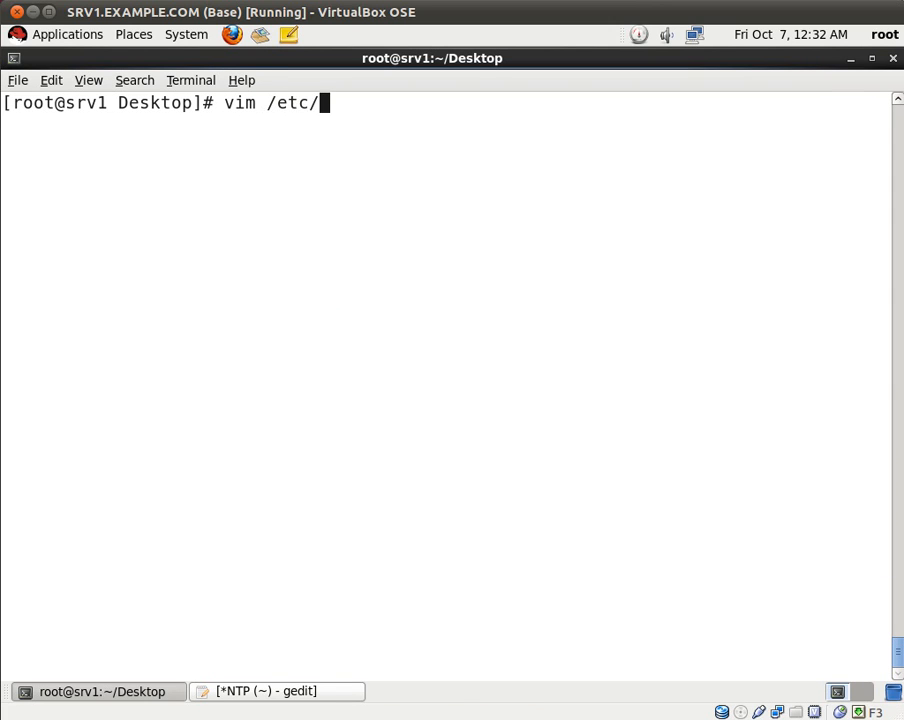
type("ntp.conf")
type(":")
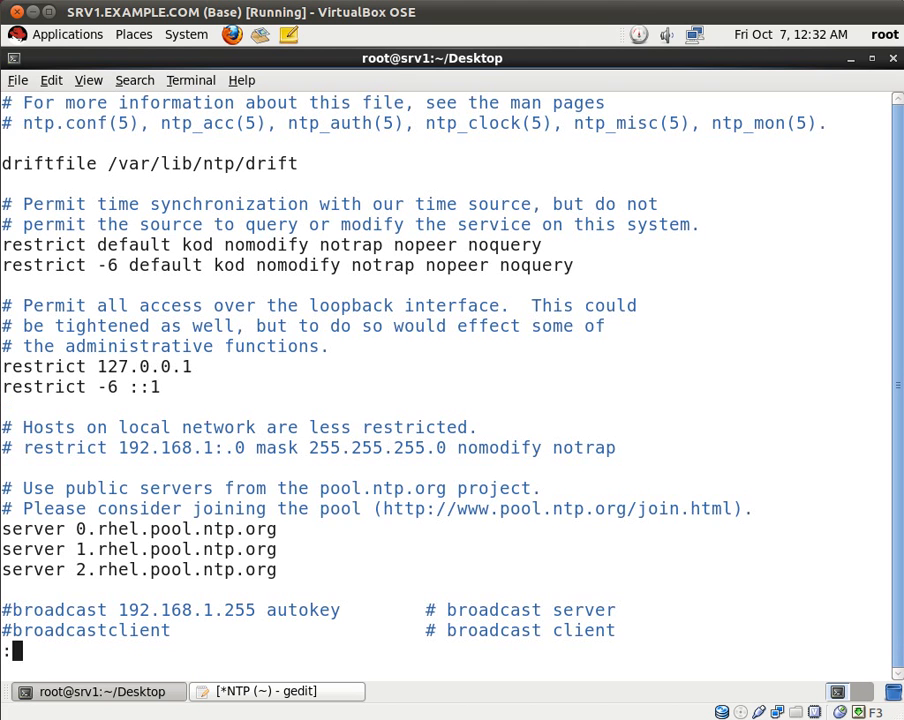
- Uncomment the line 18 restrict rule, set network 192.168.10.0, and save with :wq
type("set nu")
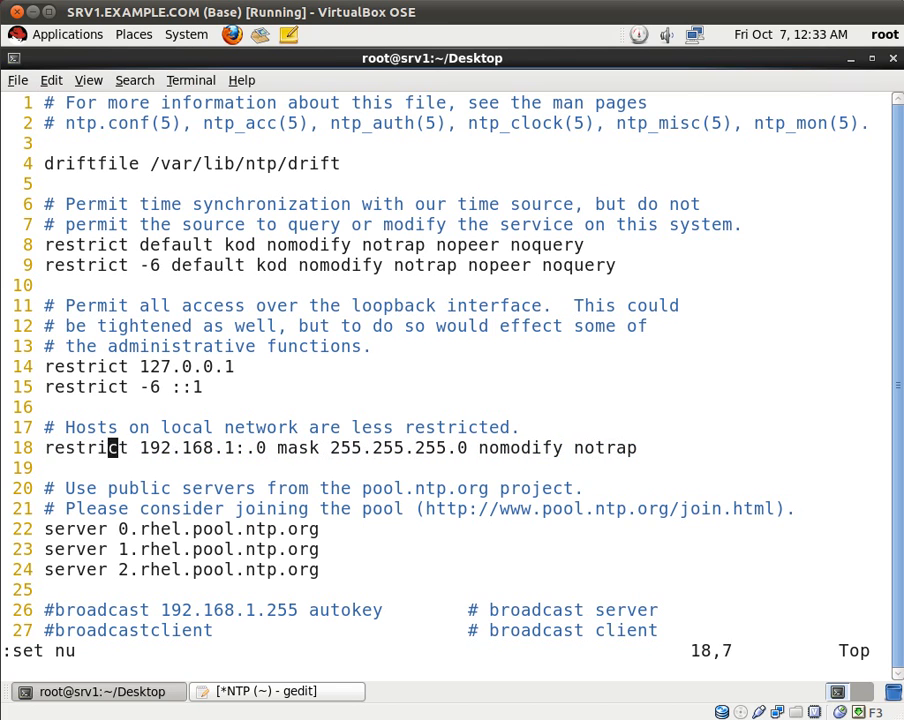
key("i")
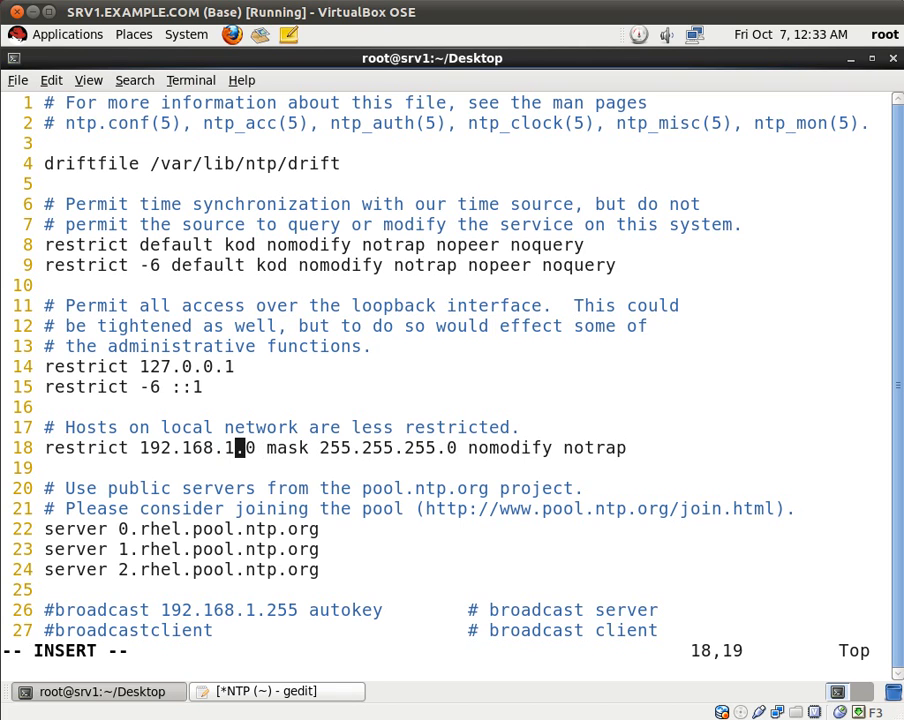
type("0")
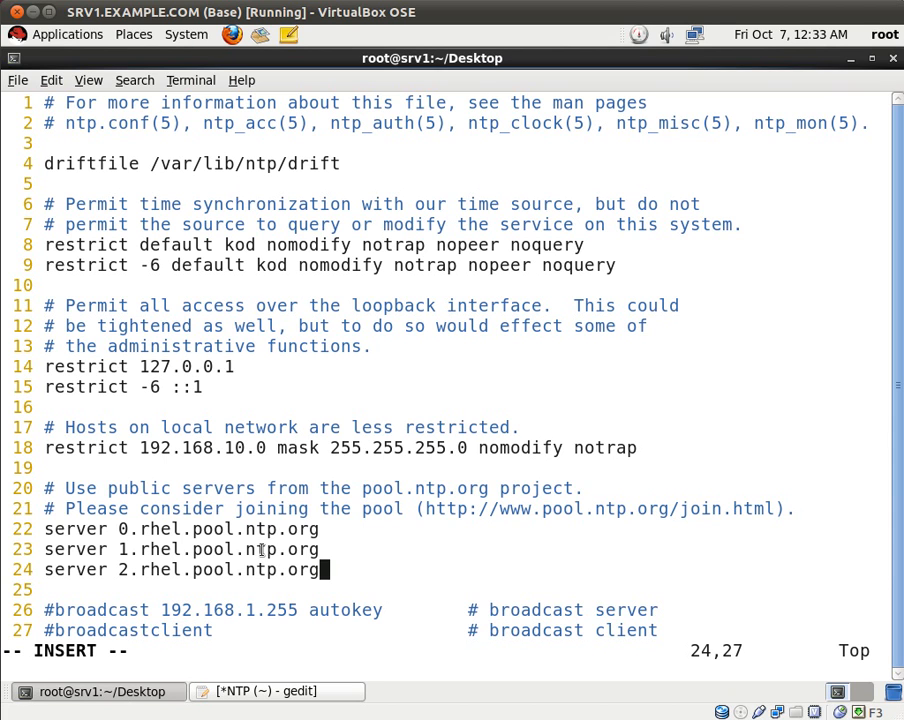
left_click_drag(44, 528, 320, 570)
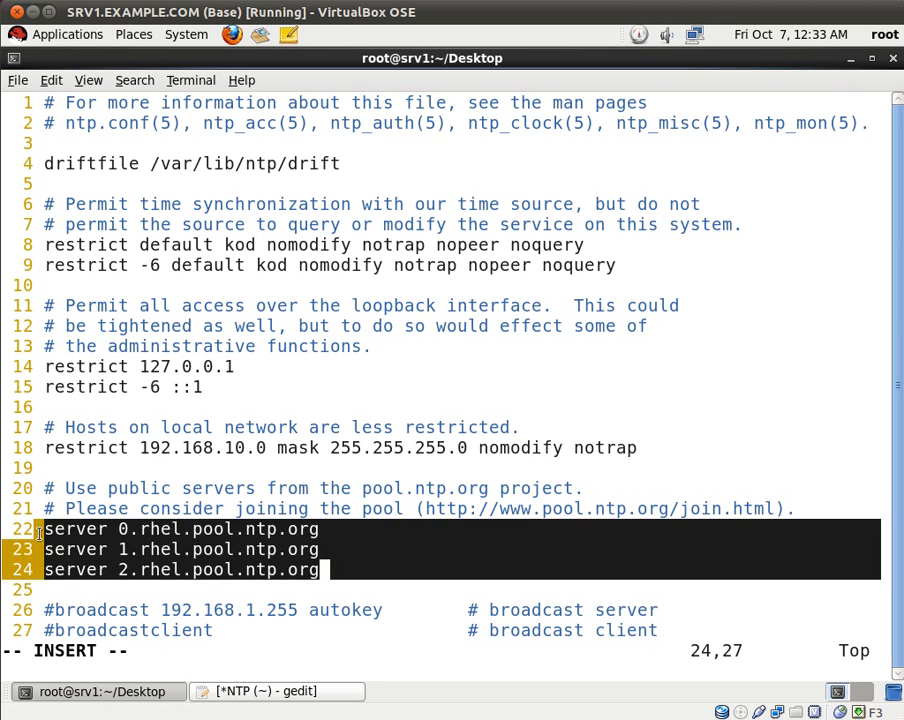
left_click(616, 538)
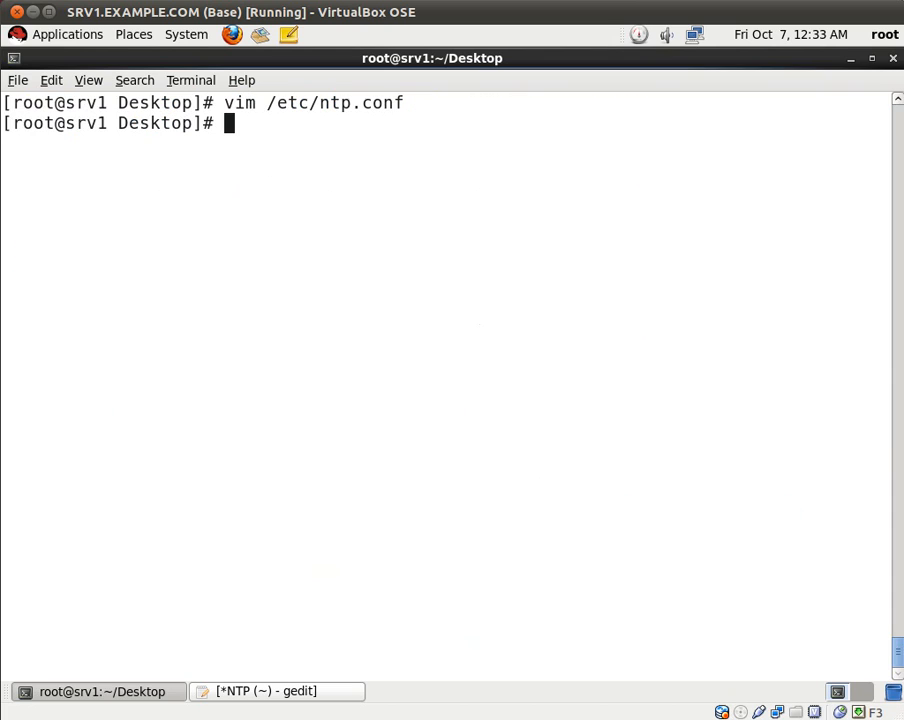
- Run 'service ntpd start' and 'chkconfig ntpd on'
type("s")
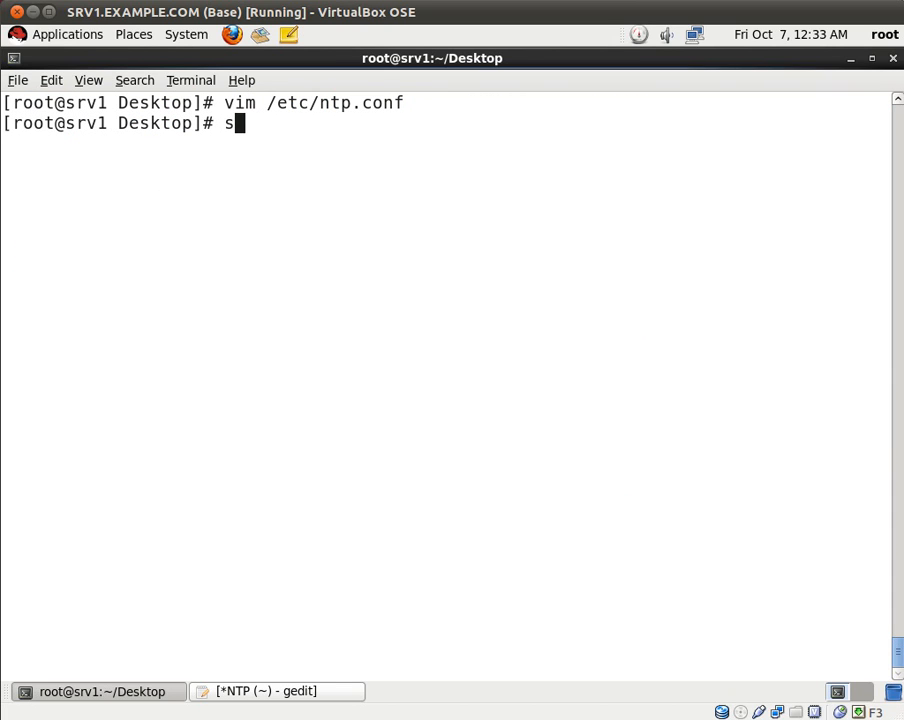
type("ervice ntpd start")
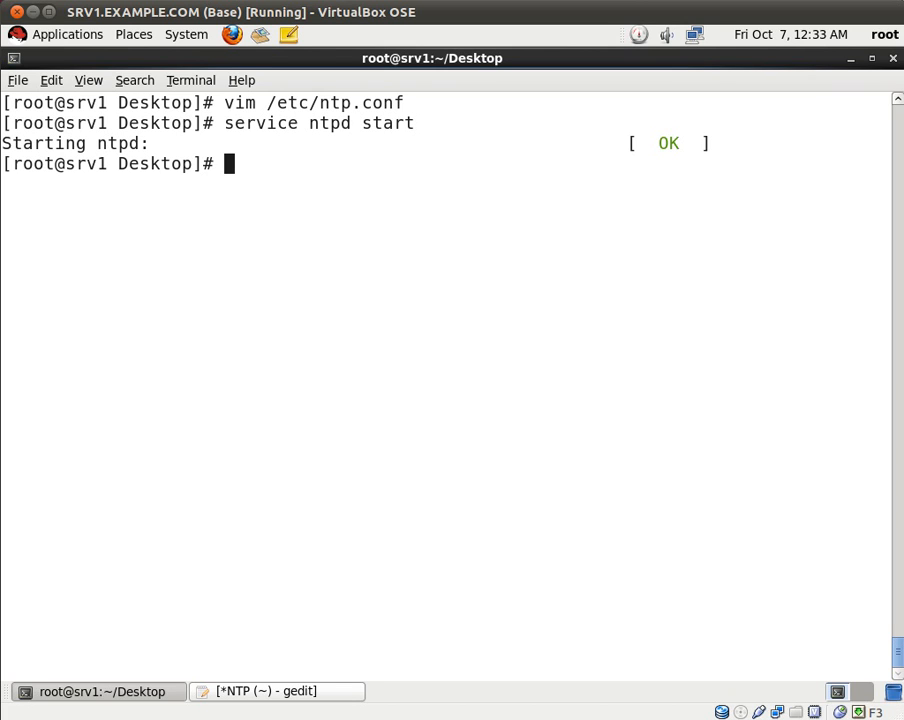
type("chkconfig ntp")
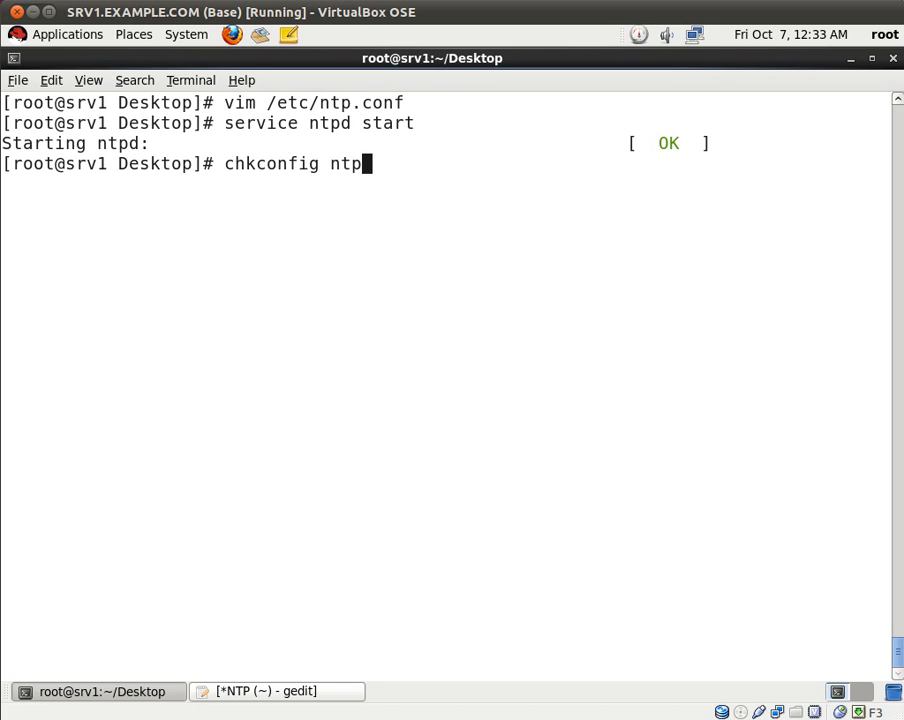
type("d")
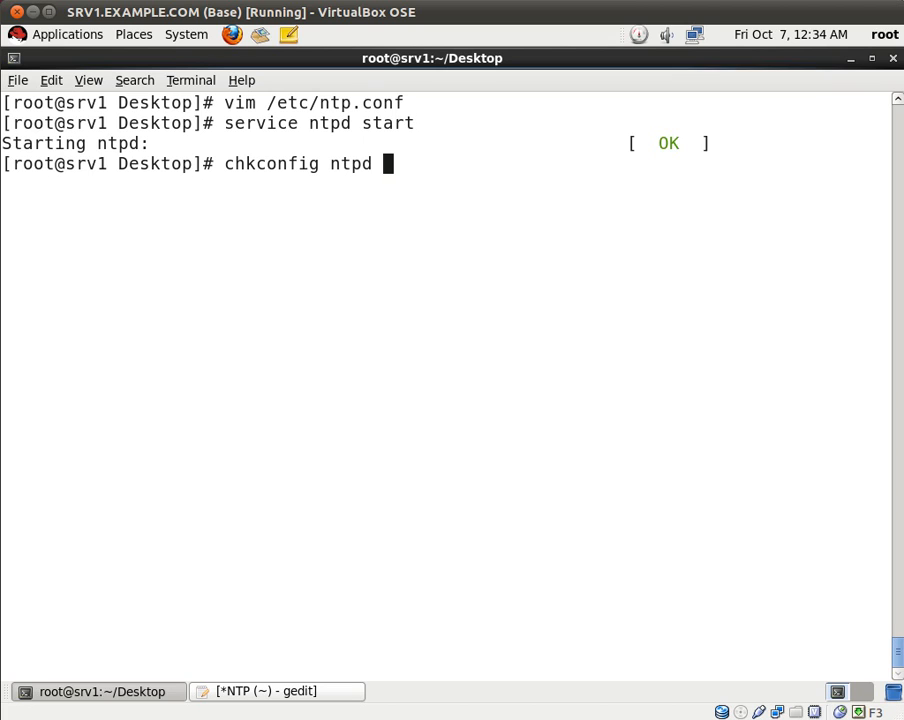
type("on")
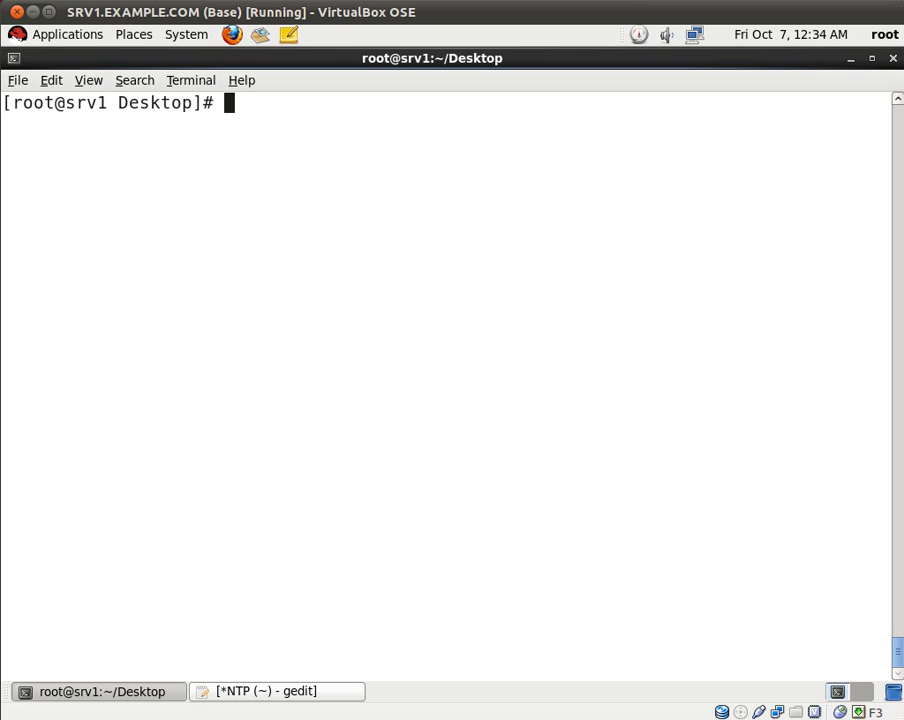
- Run 'iptables -I INPUT -p udp --dport 123 -j ACCEPT'
type("ip")
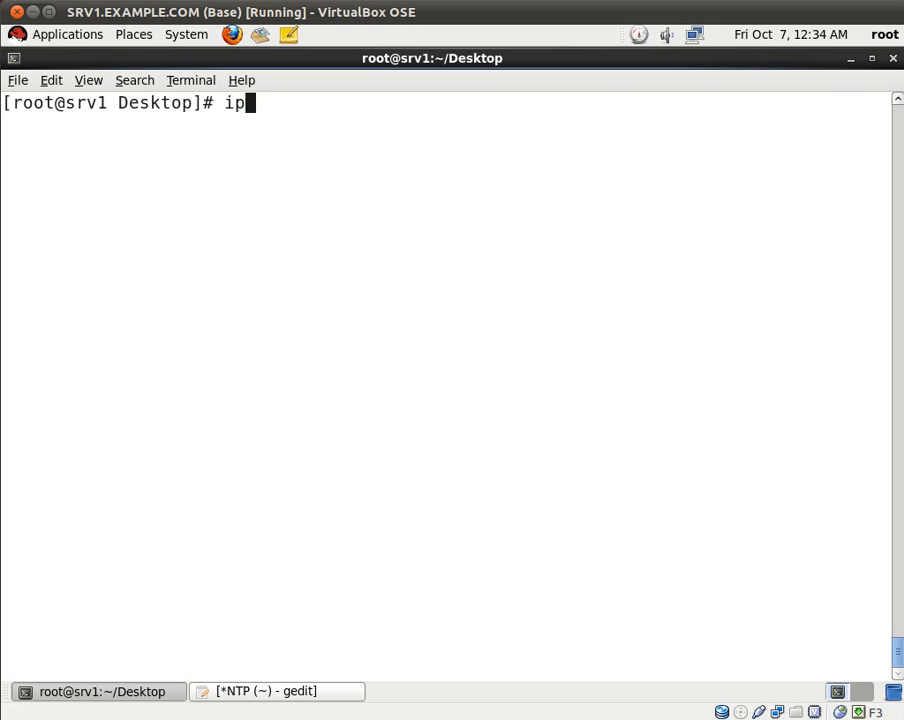
type("tables")
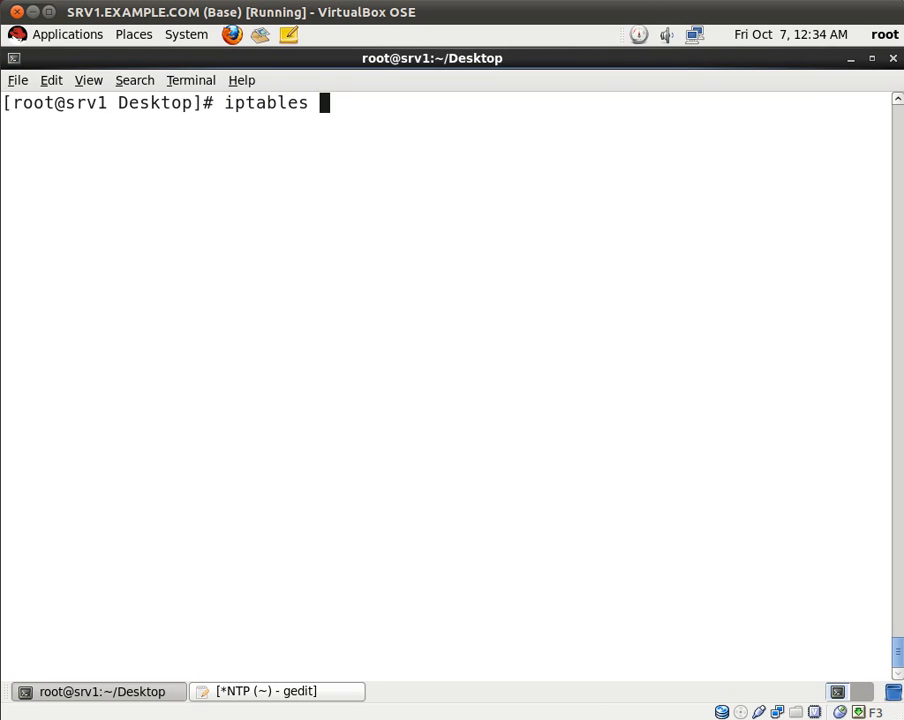
type("-I INP")
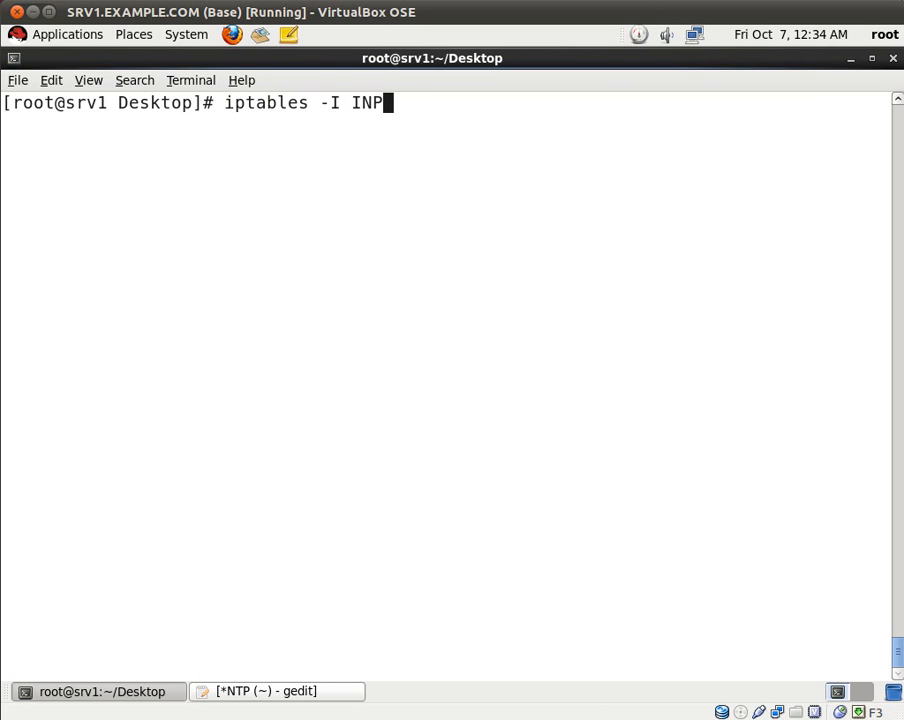
type("UT -p")
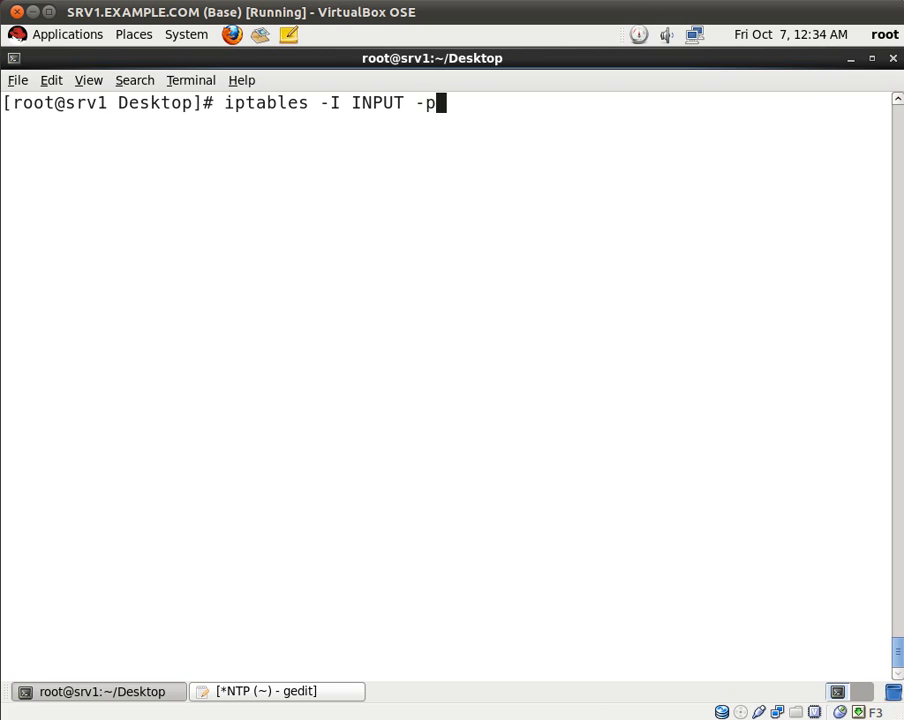
type("udp")
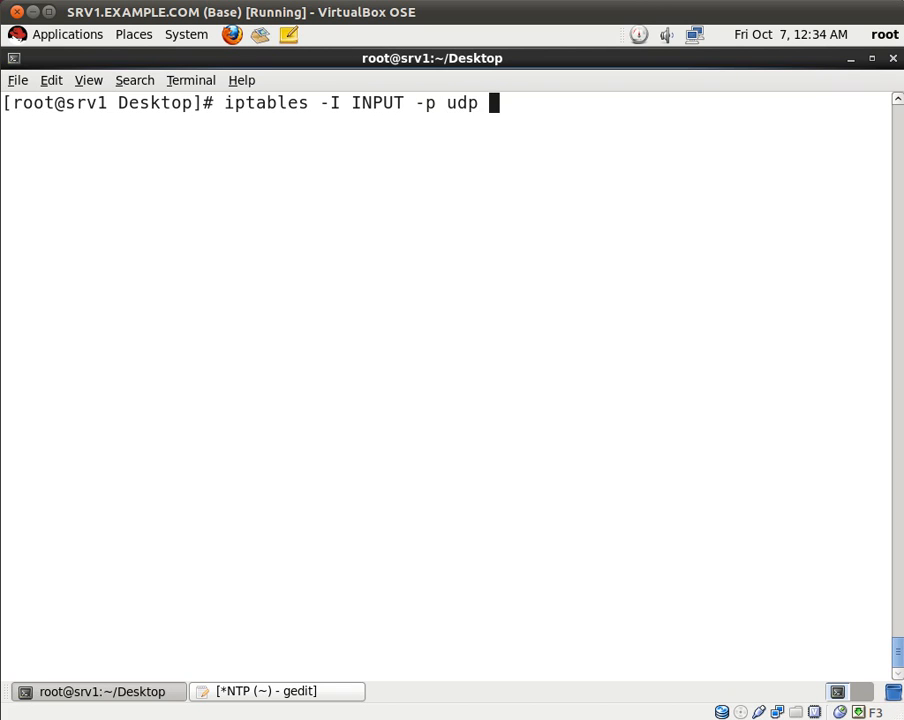
type("--dpo")
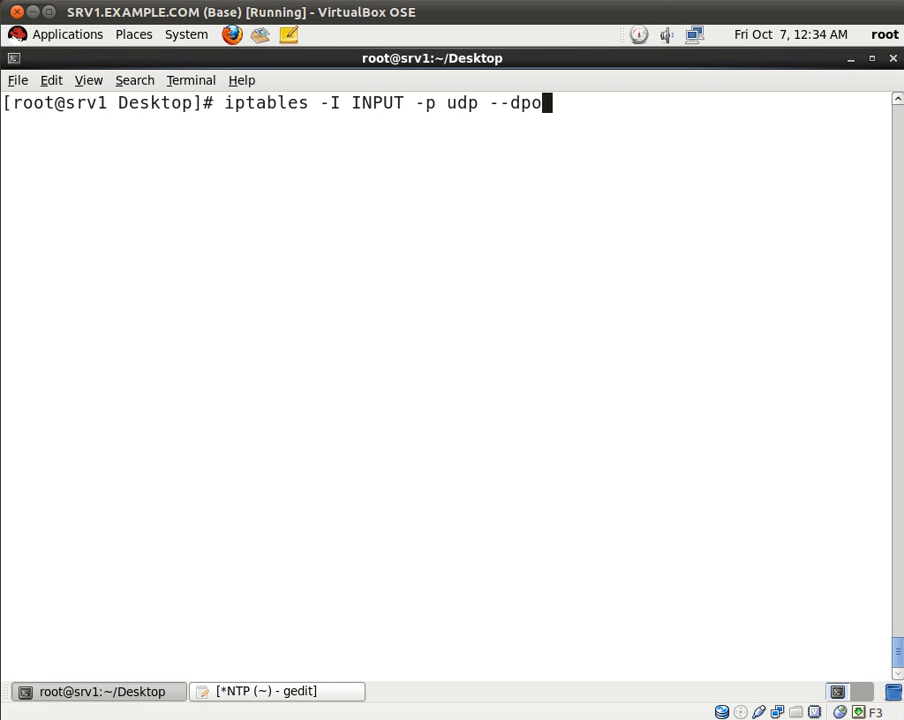
type("rt")
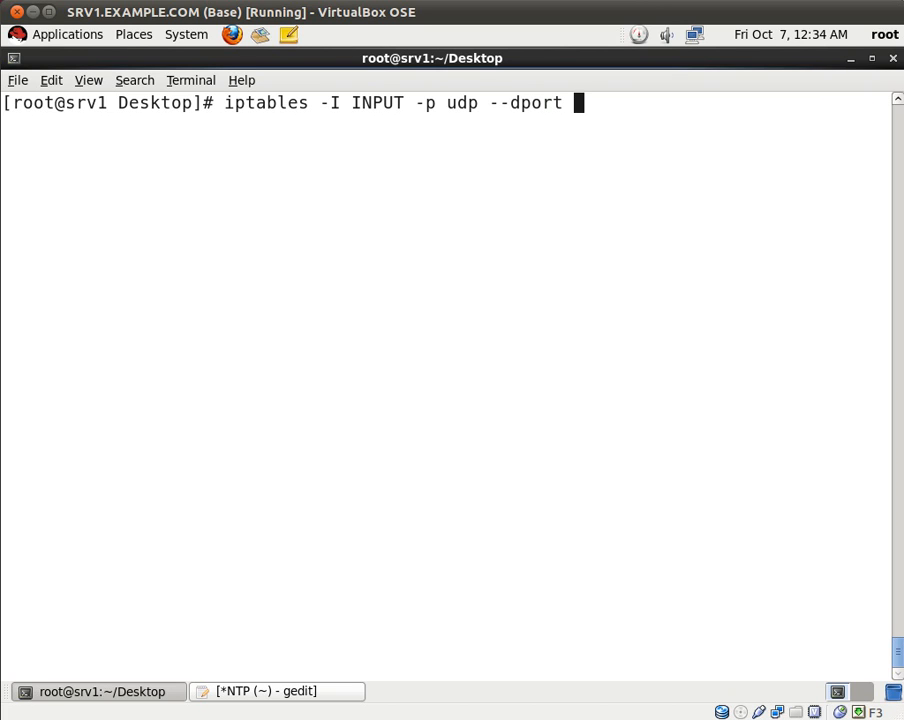
type("123")
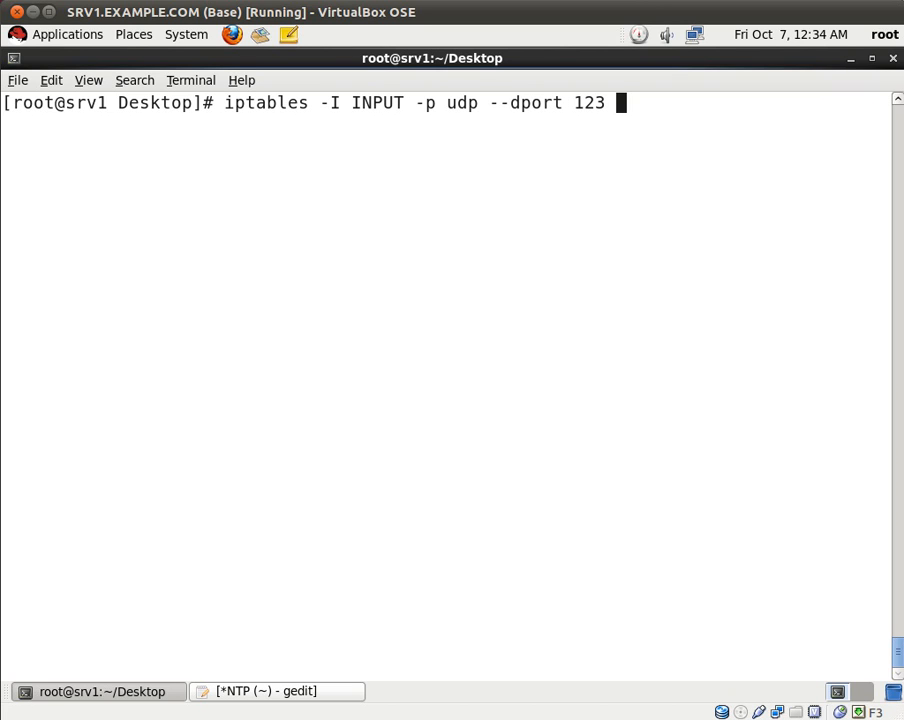
type("-j AC")
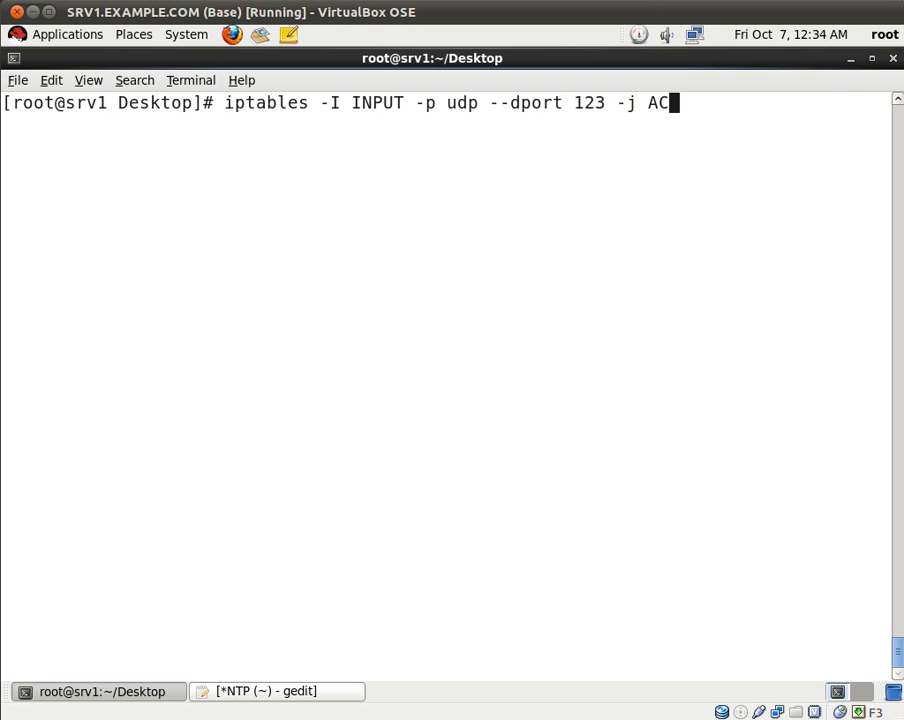
type("CEPT")
type("servi")
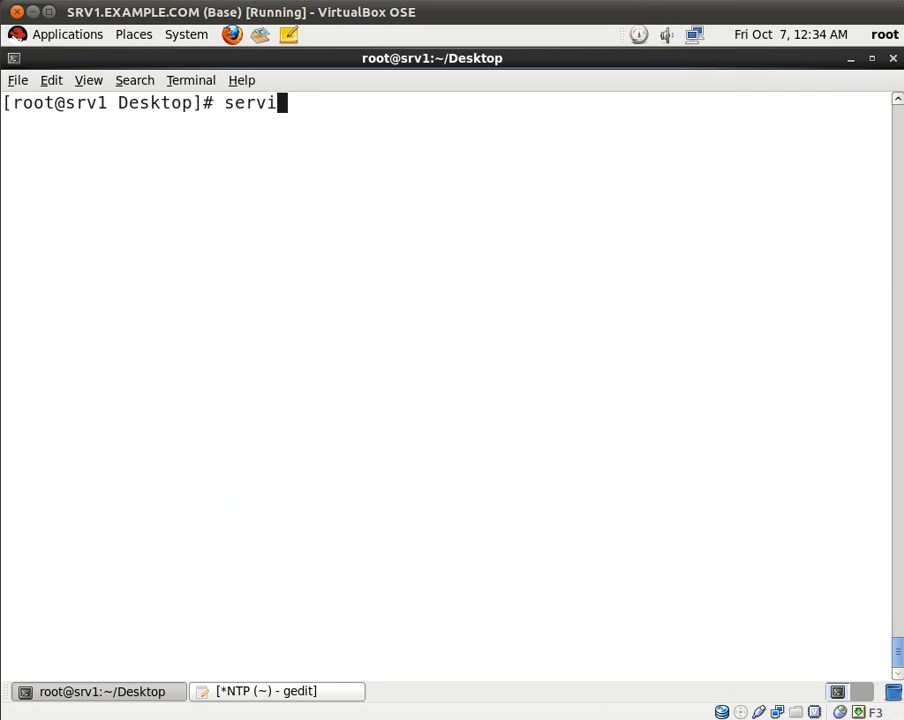
- Run 'service iptables save' to persist the UDP 123 rule
type("ce iptables")
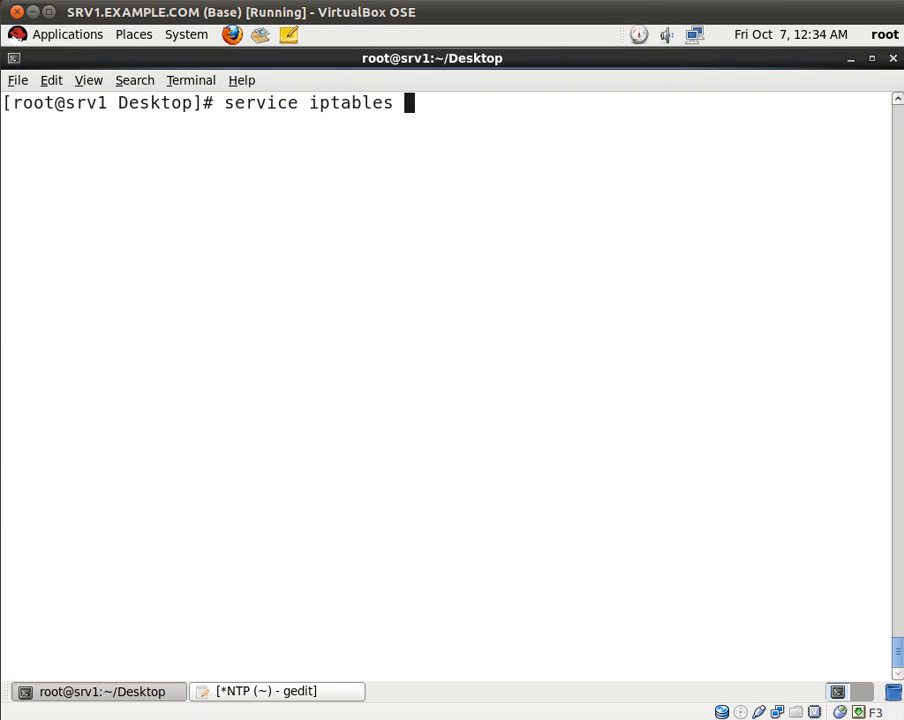
type("save")
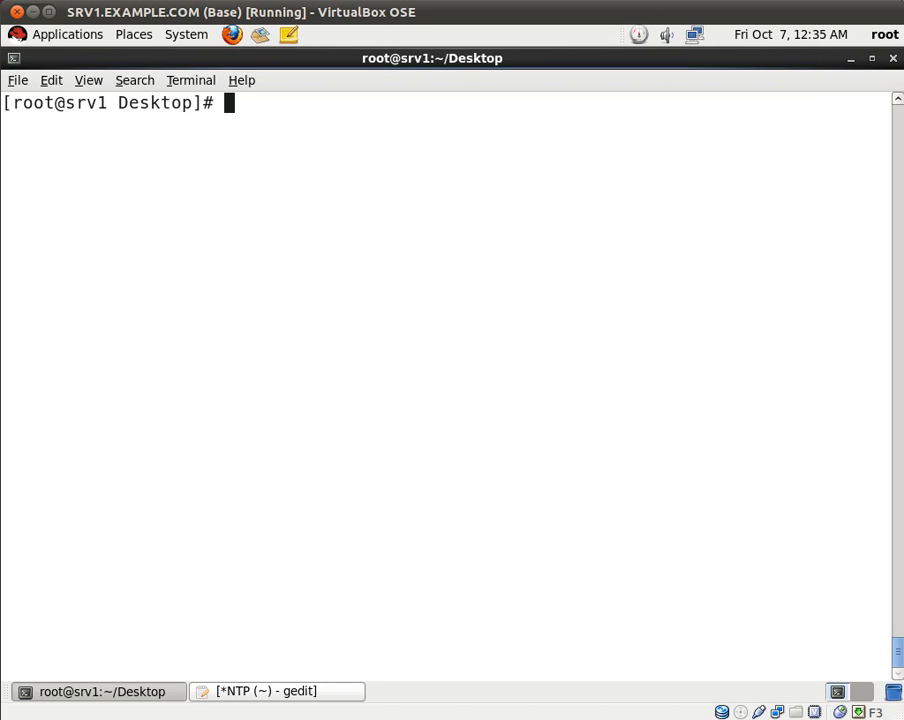
type("nt")
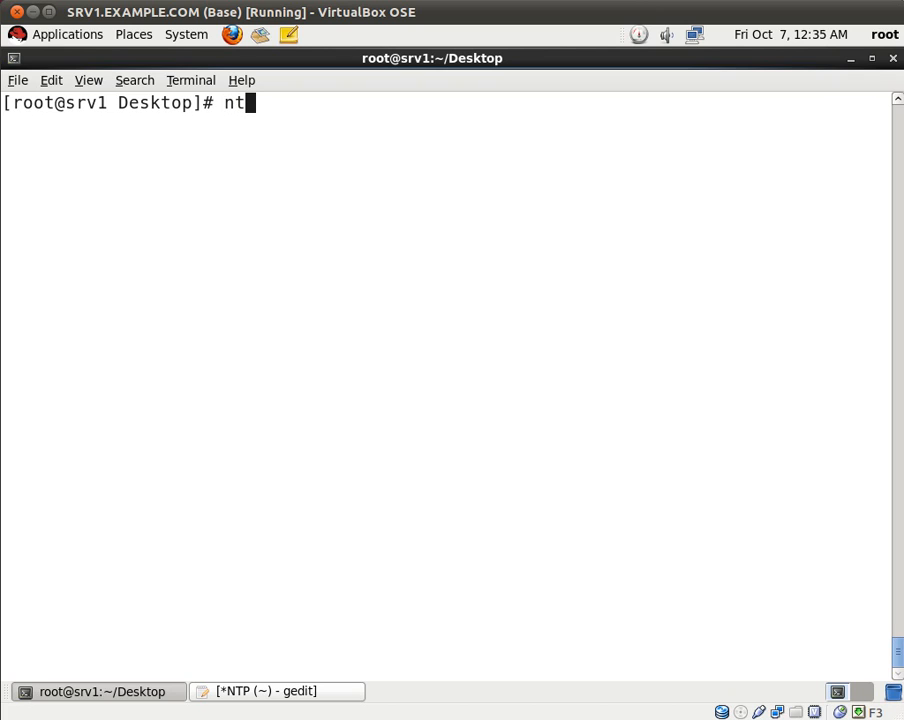
- Run 'ntpq -p' to view delay, offset and jitter for three peers
type("pq -p")
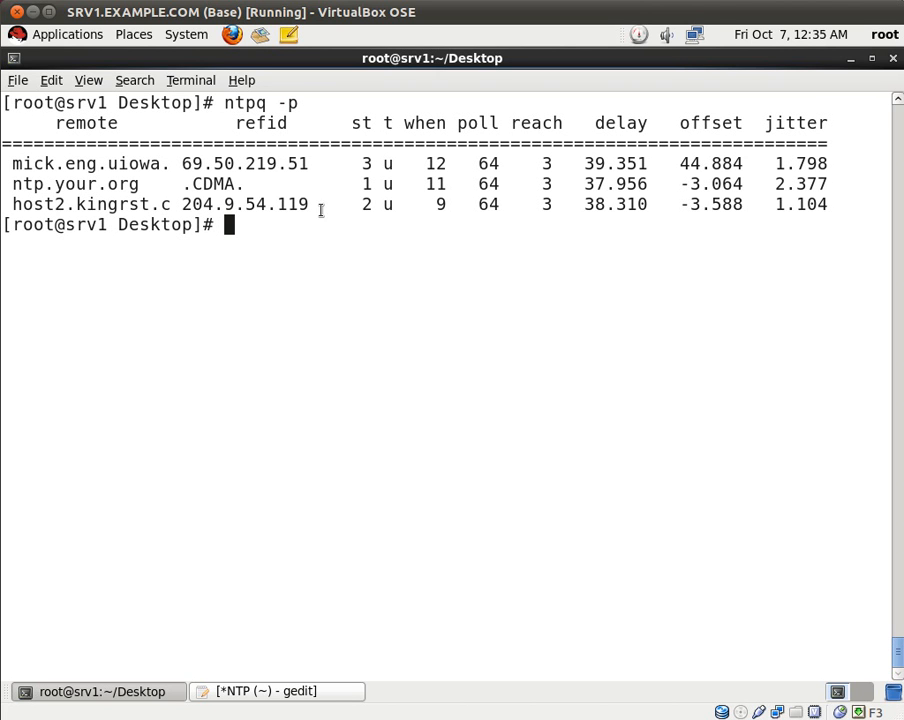
mouse_move(388, 232)
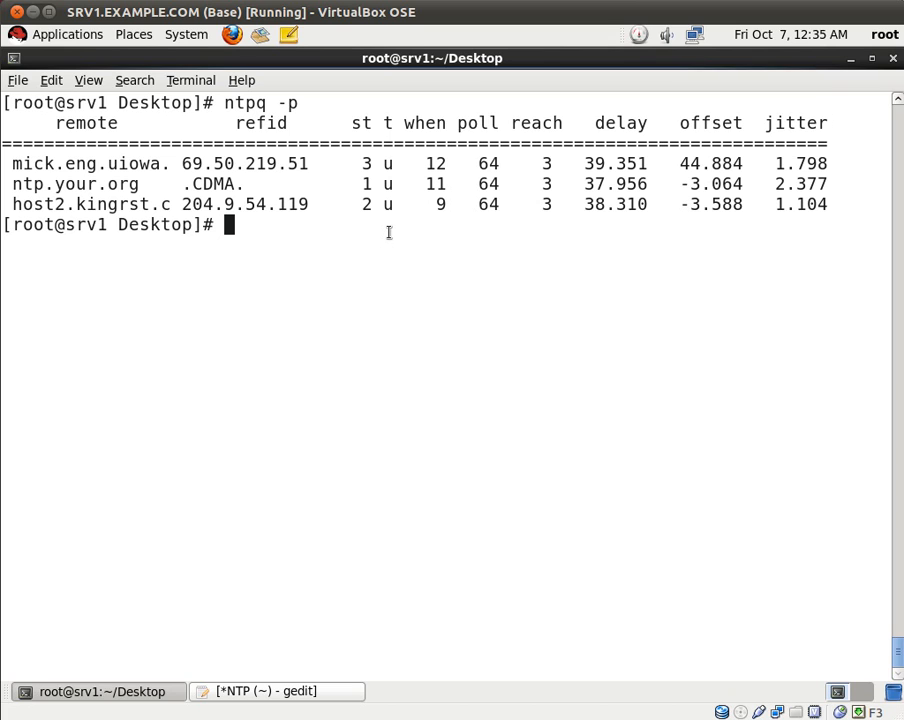
mouse_move(651, 533)
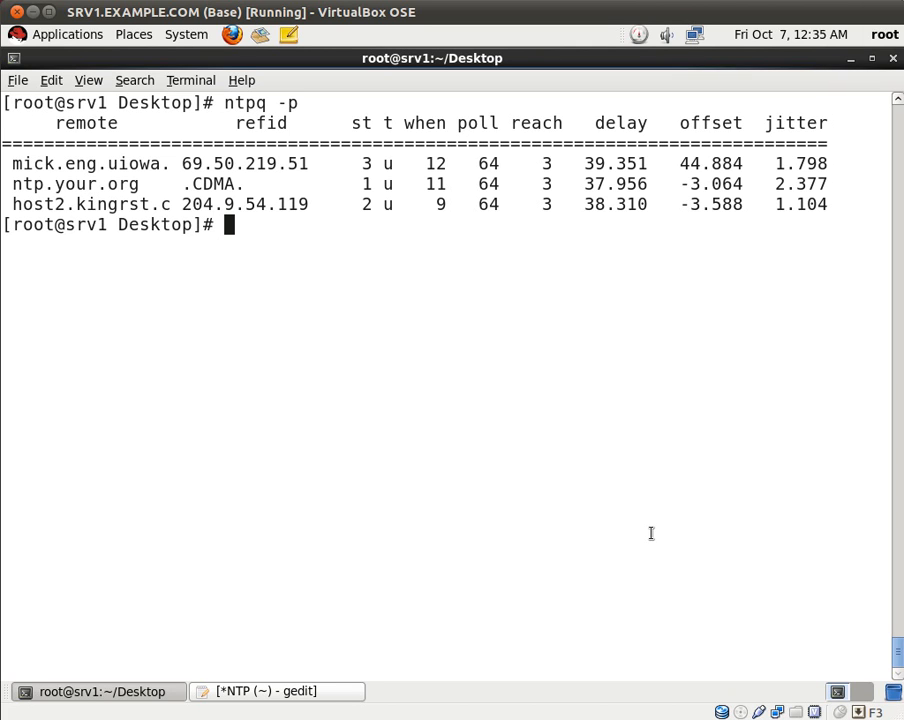
mouse_move(482, 234)
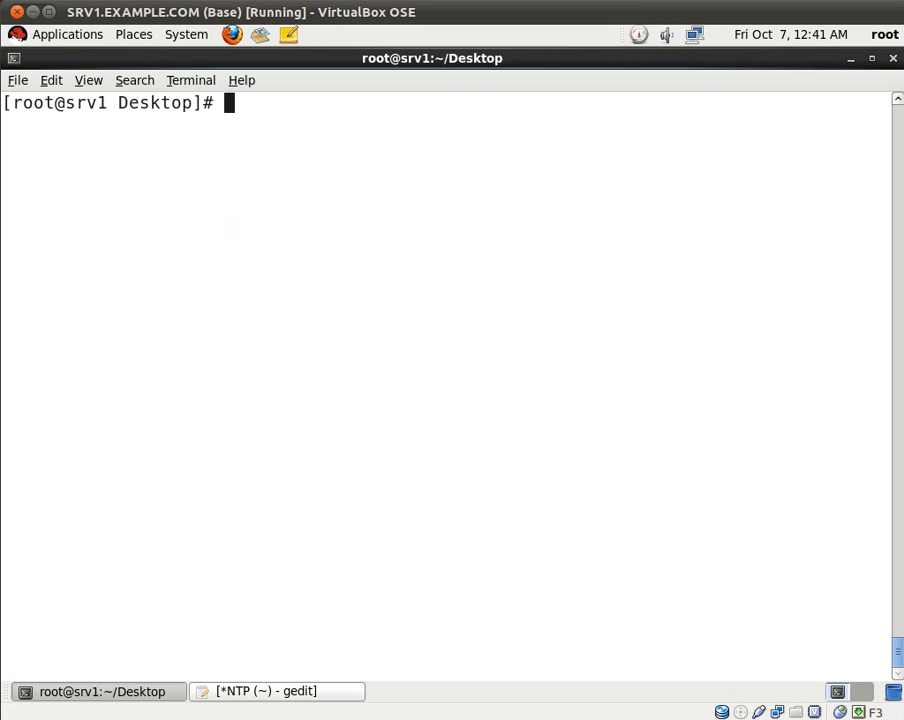
- Rerun 'ntpq -p' and confirm reach 377 with private.ssl119 as sync source
type("ntpq -p")
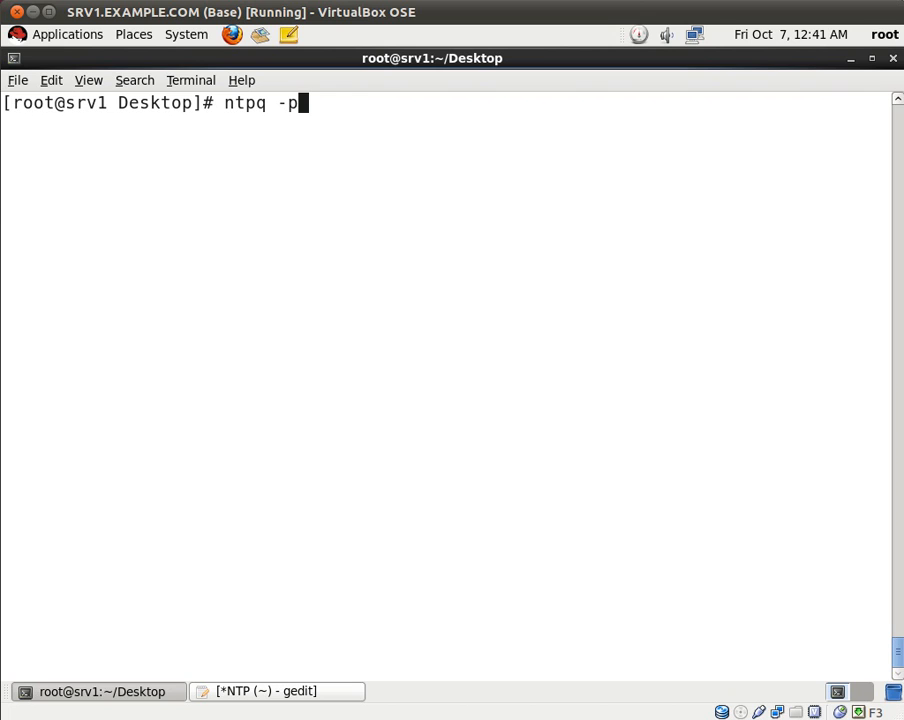
key("Return")
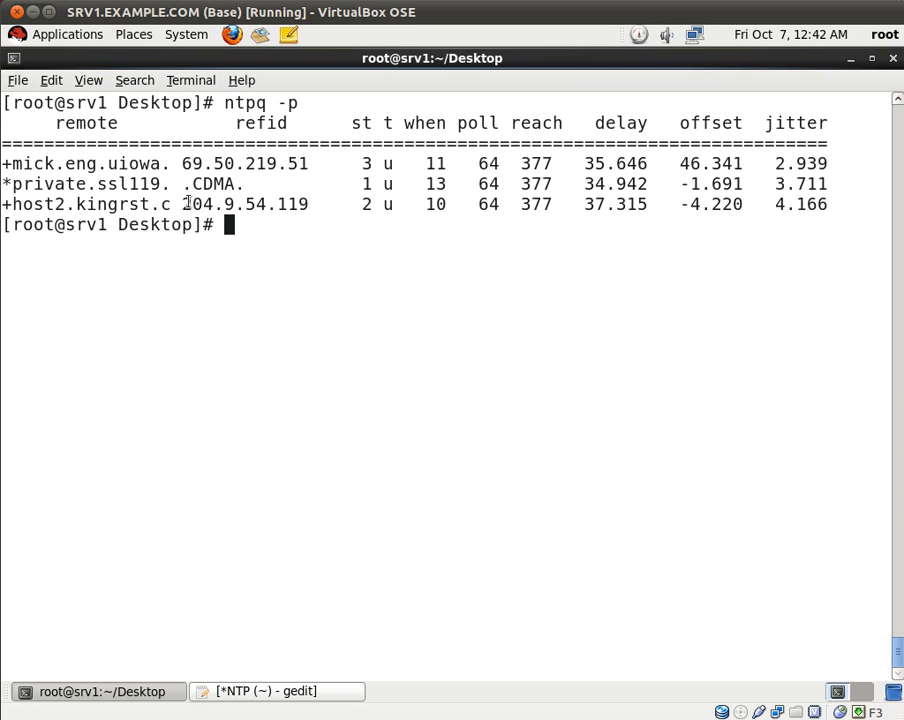
double_click(119, 183)
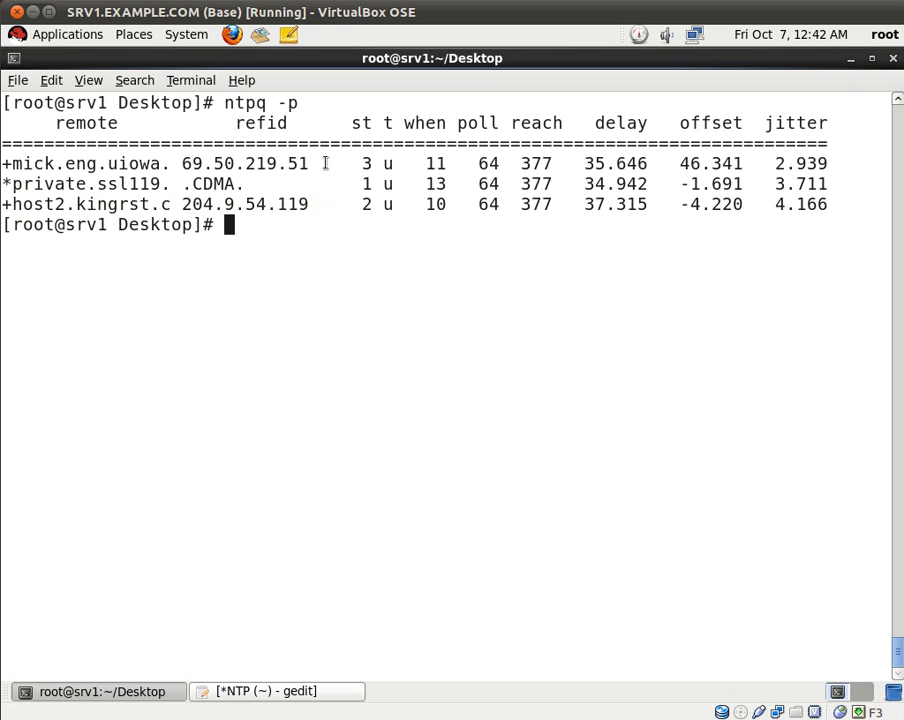
mouse_move(331, 220)
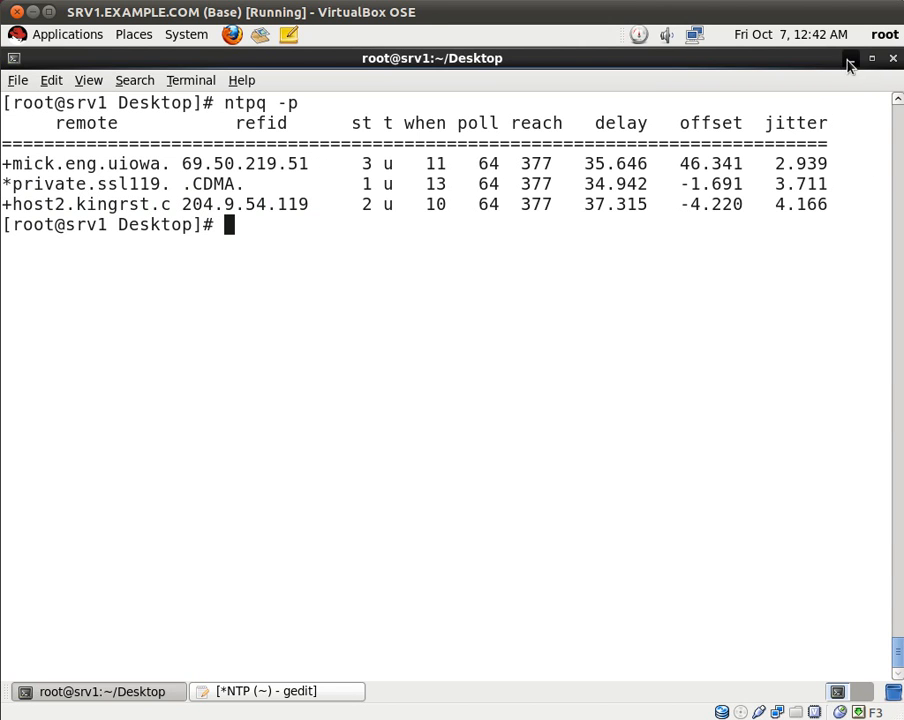
- Minimize the terminal and open Date & Time from System > Administration
left_click(849, 58)
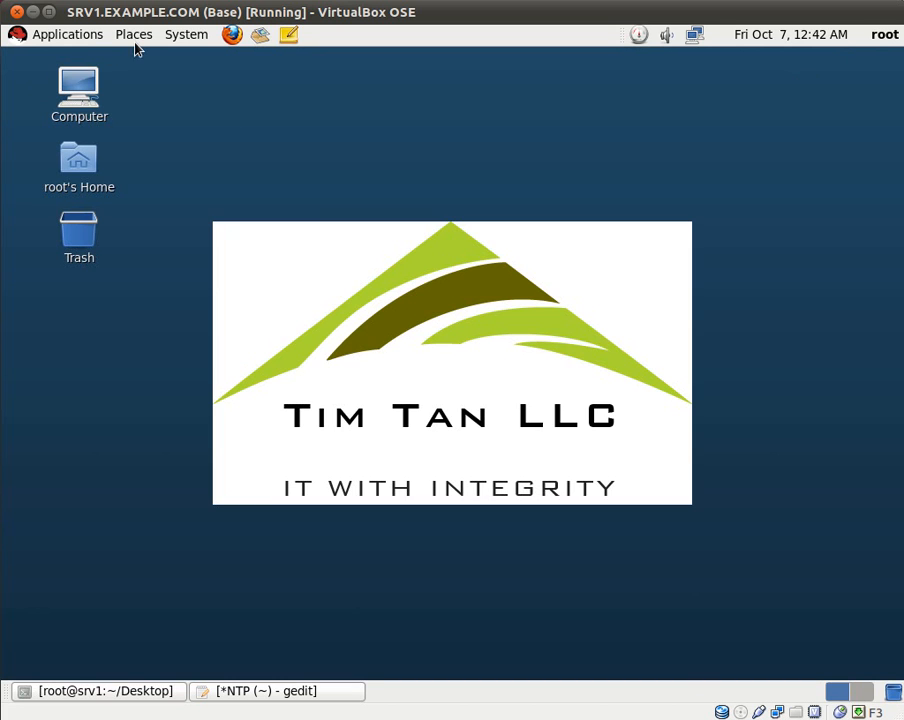
left_click(186, 34)
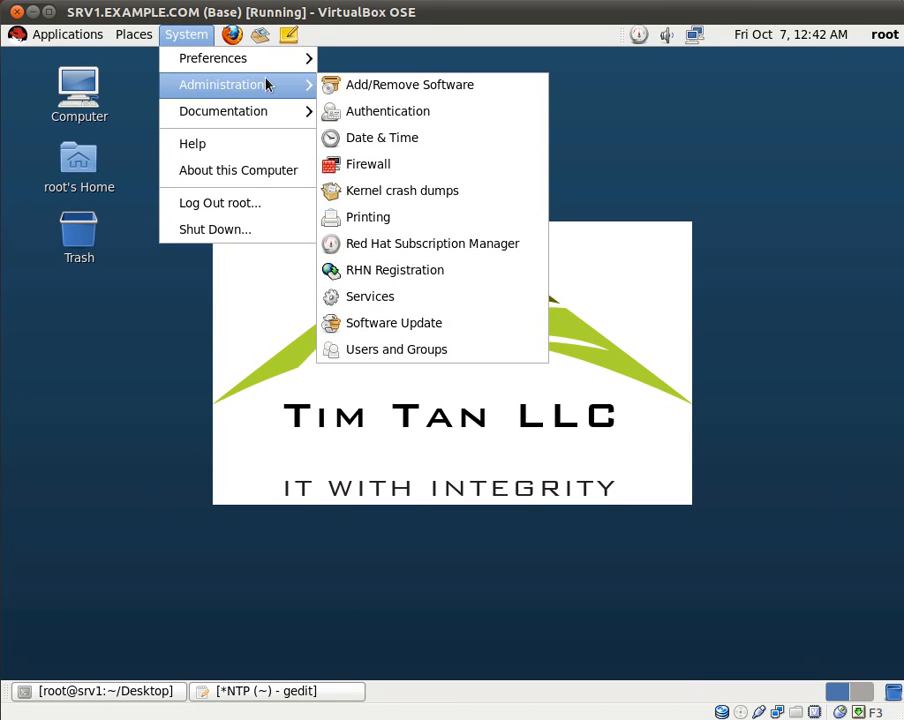
left_click(365, 140)
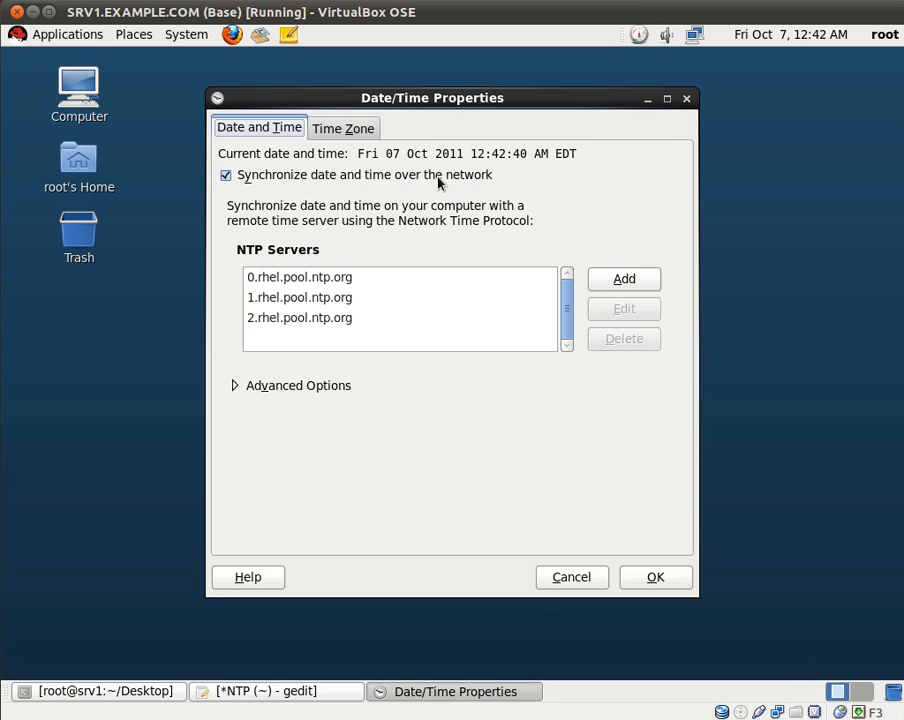
mouse_move(435, 190)
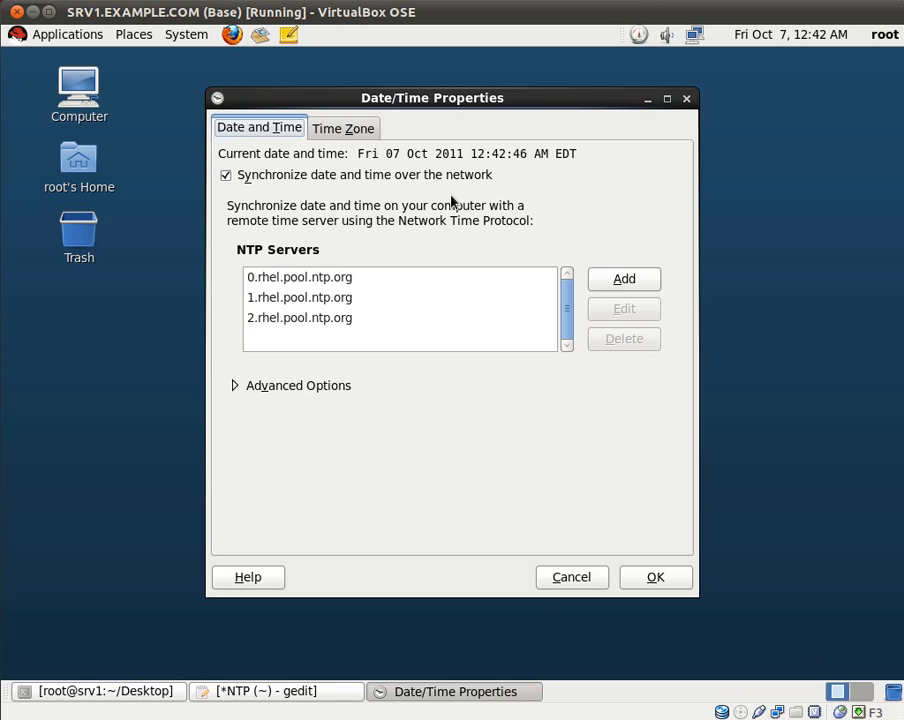
mouse_move(664, 184)
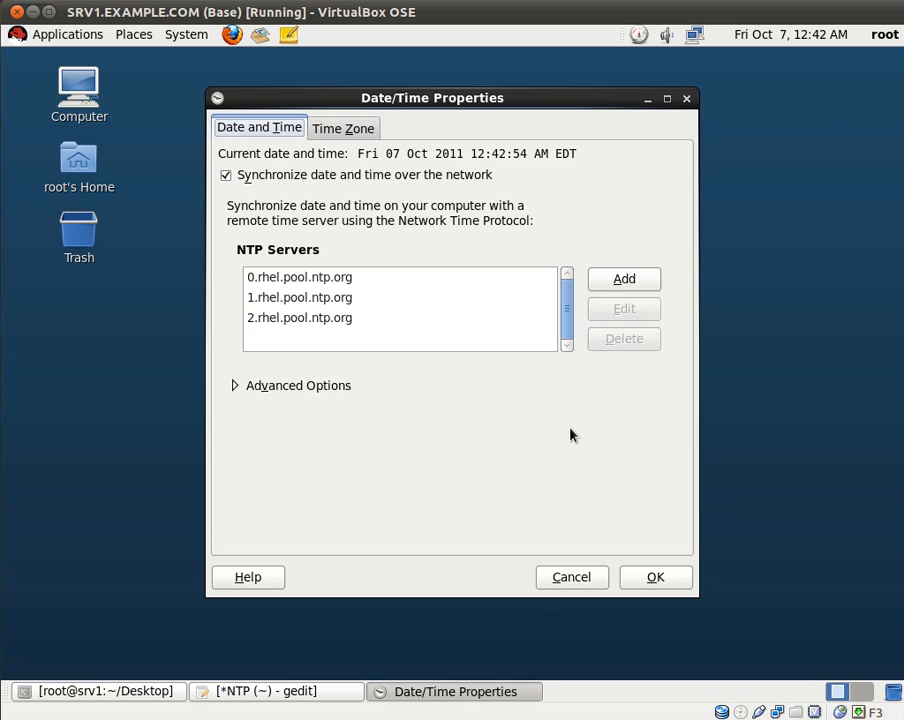
mouse_move(519, 498)
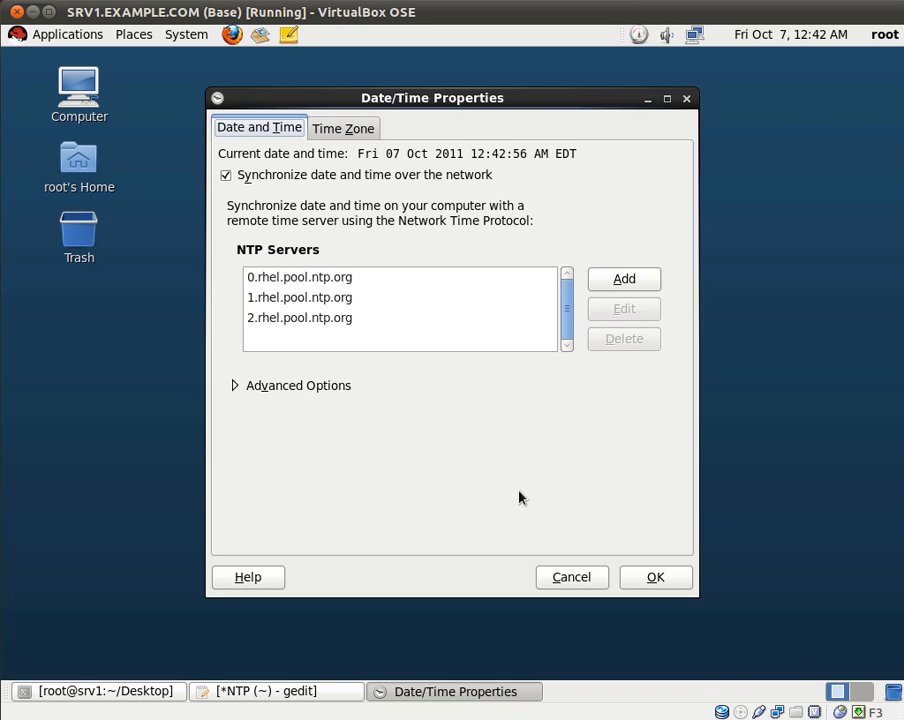
mouse_move(475, 481)
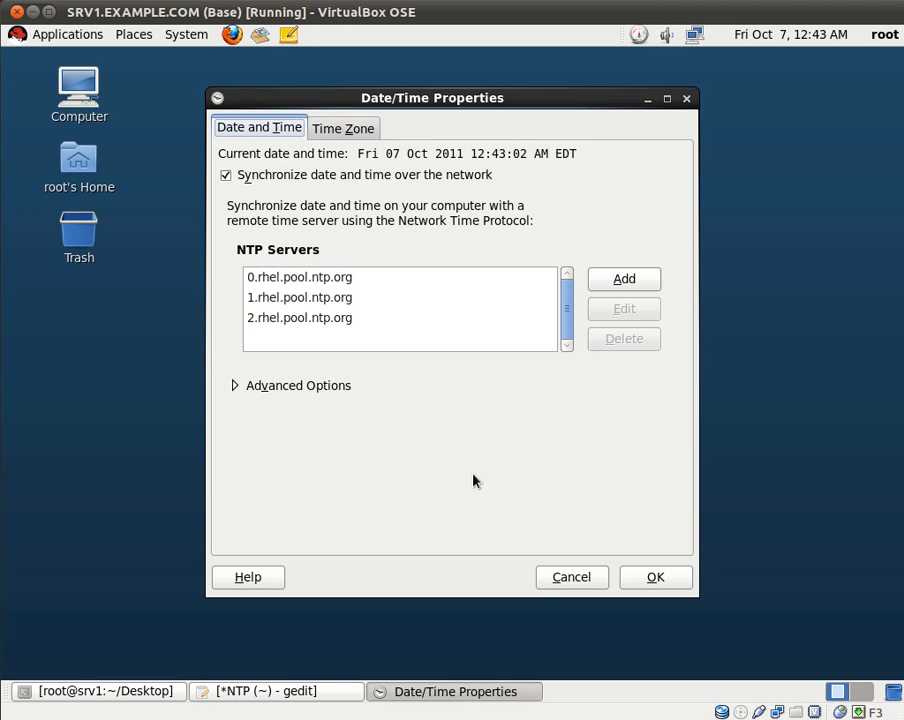
mouse_move(378, 417)
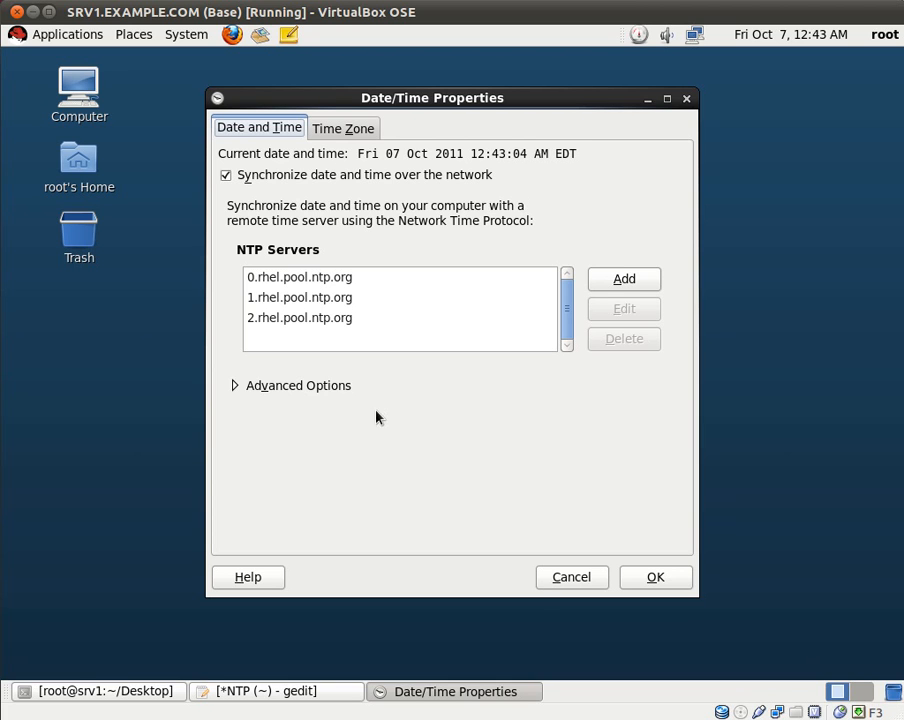
mouse_move(500, 172)
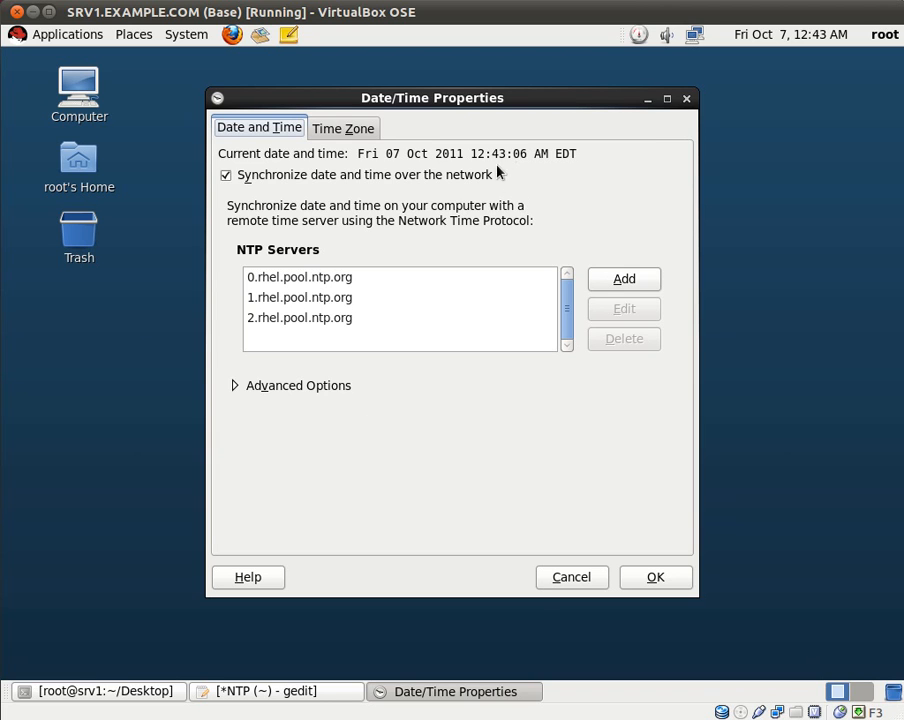
mouse_move(555, 588)
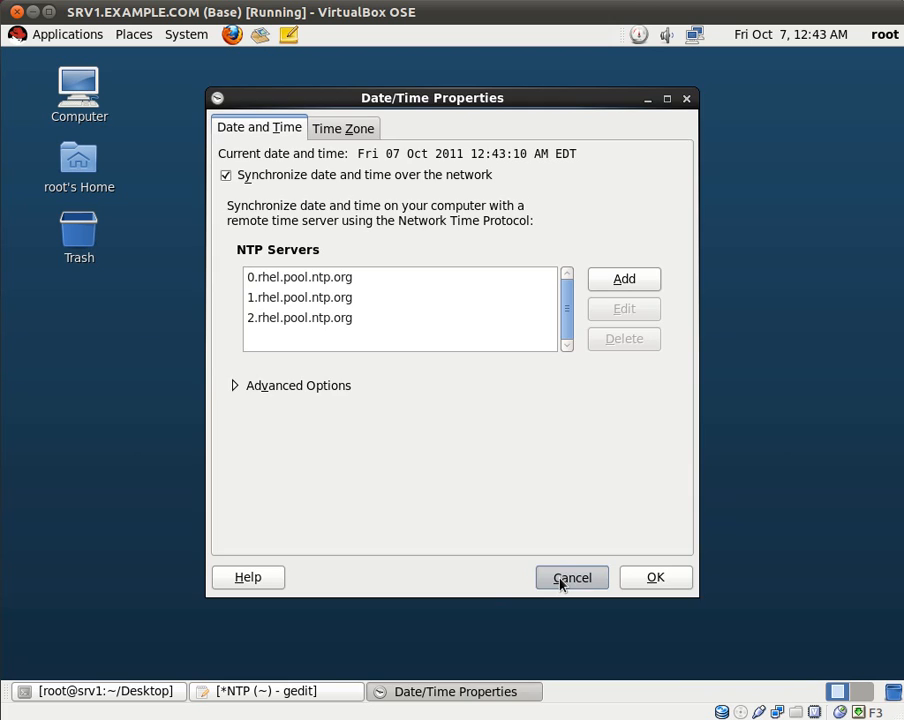
- Confirm network sync with the three rhel.pool.ntp.org servers, then cancel Date/Time Properties
left_click(572, 577)
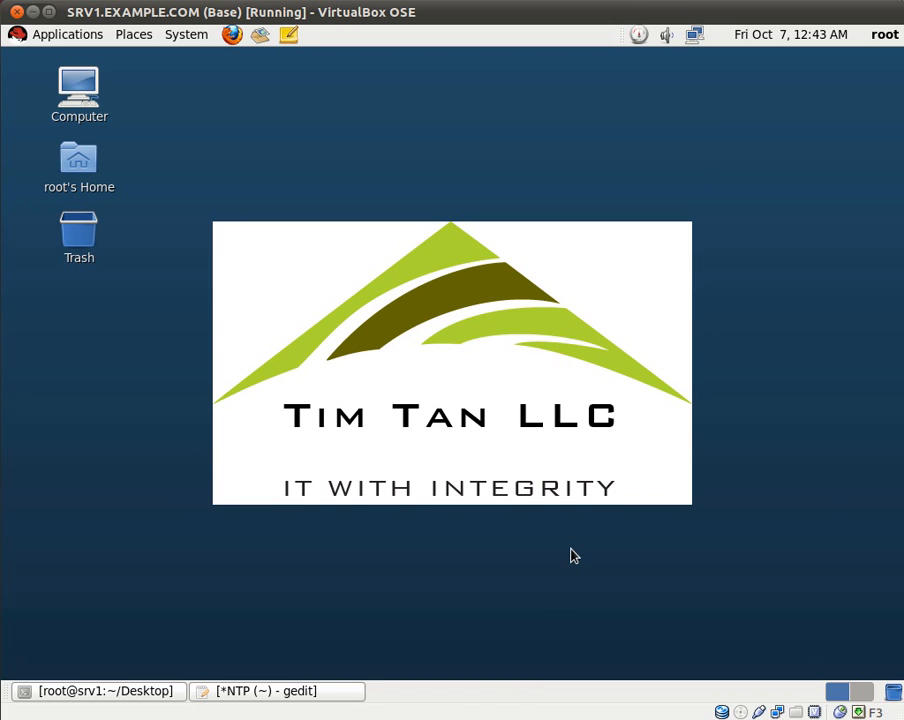